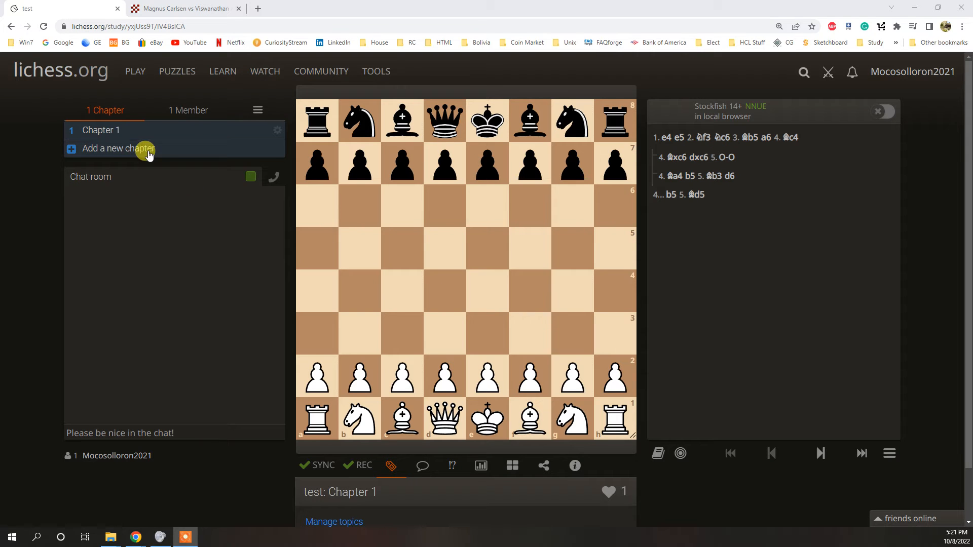
# Review the study's settings and close them unchanged
pyautogui.click(257, 109)
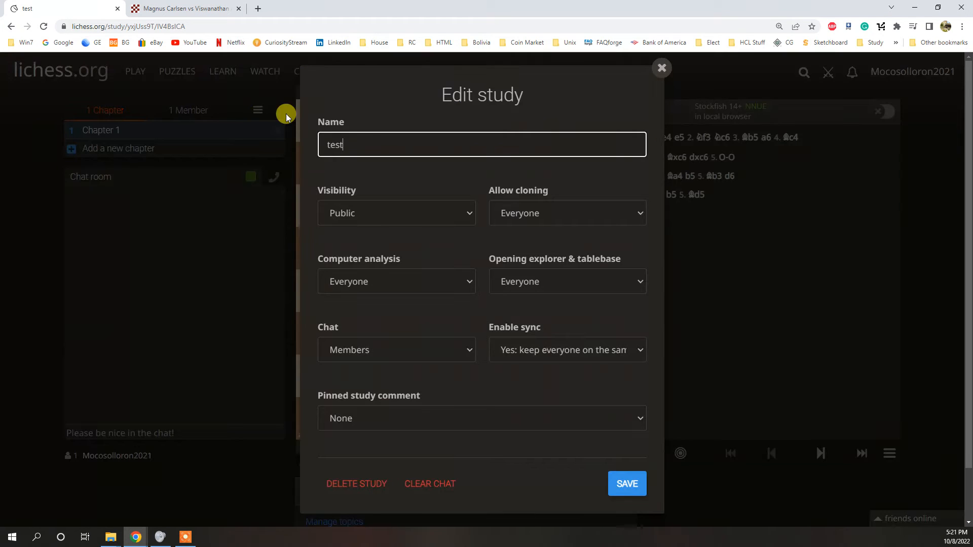
pyautogui.click(626, 483)
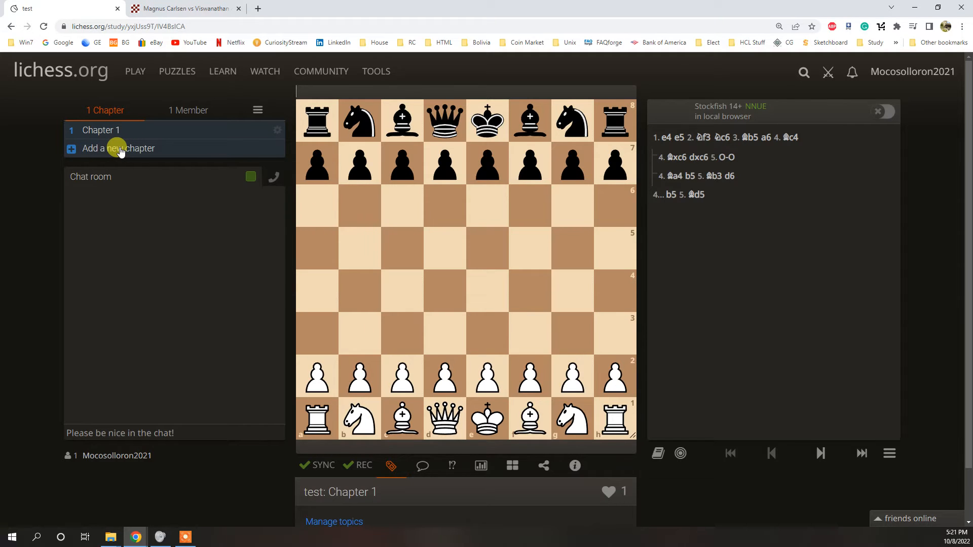
# Start a new study chapter and switch to the chessgames.com Carlsen vs Anand page
pyautogui.click(118, 148)
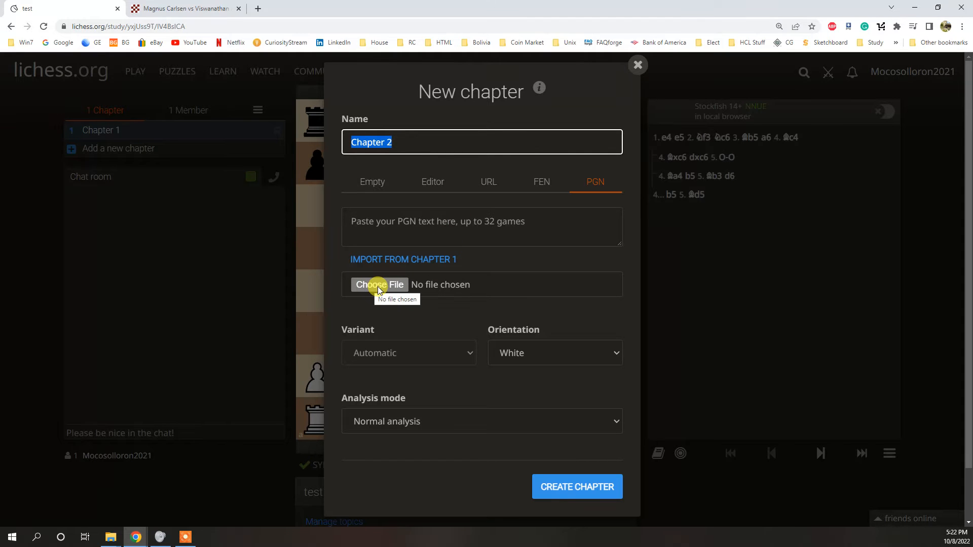
pyautogui.click(183, 8)
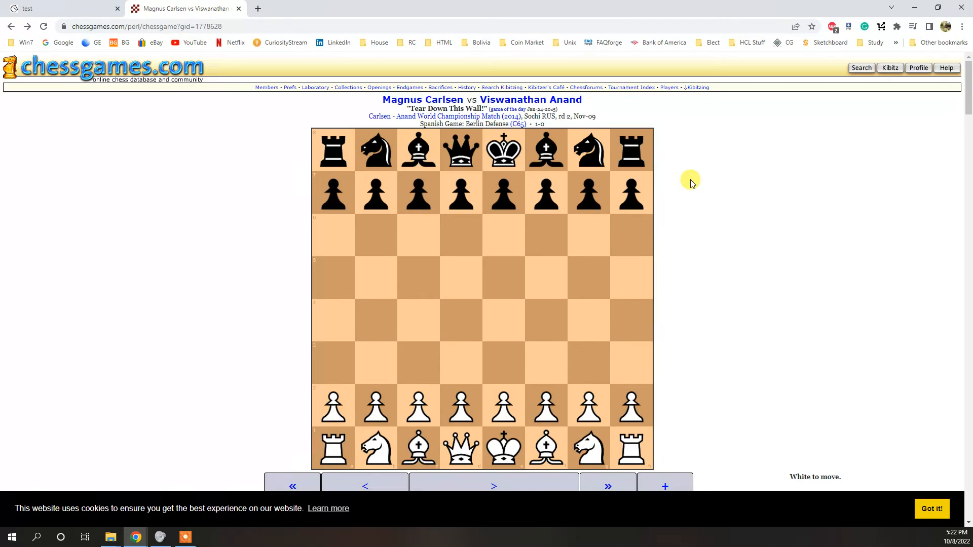
# Download the game's PGN as carlsen_anand_2014.pgn into the Chess folder
pyautogui.scroll(-3)
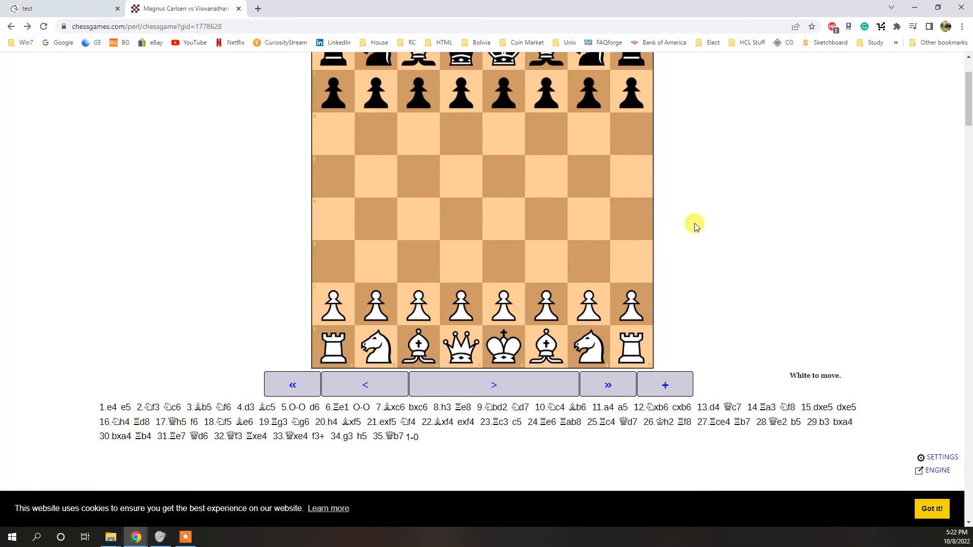
pyautogui.scroll(-3)
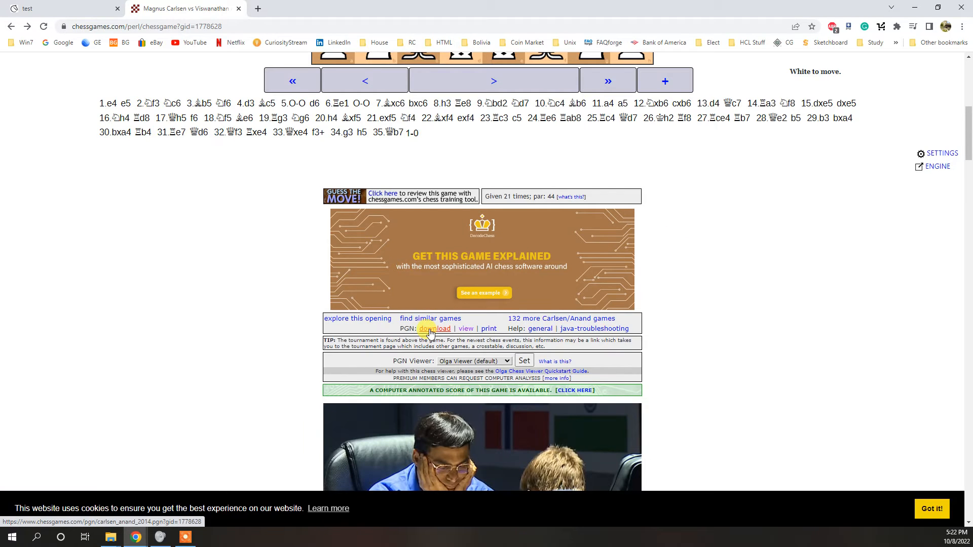
pyautogui.click(435, 328)
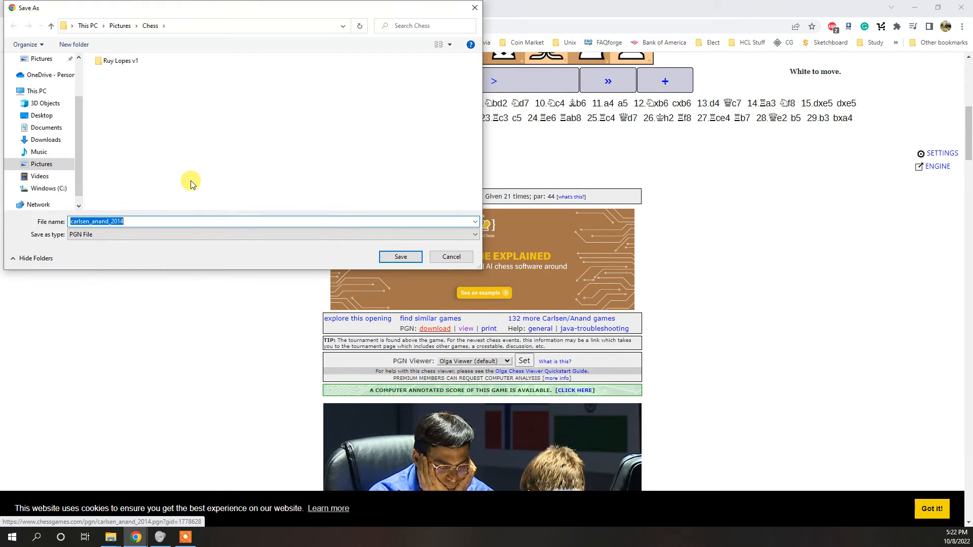
pyautogui.moveTo(67, 188)
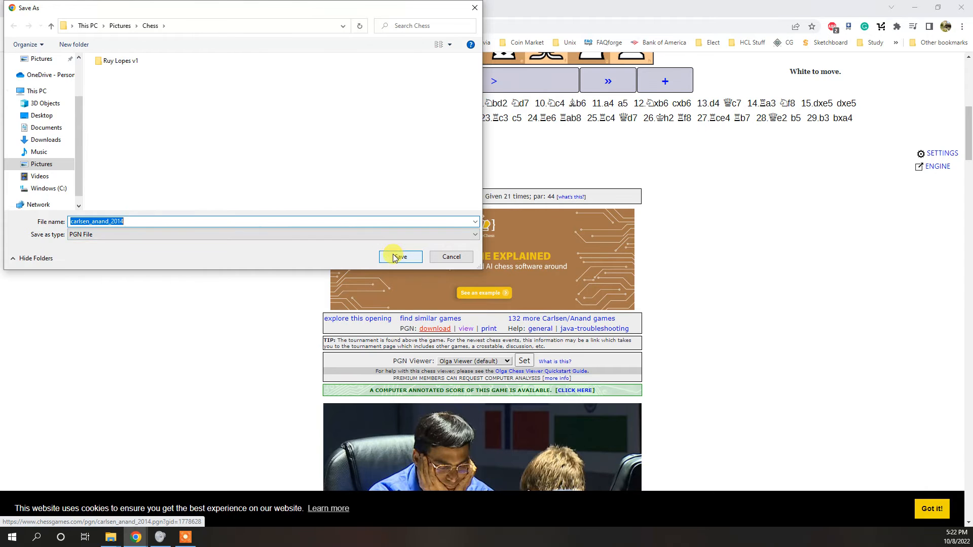
pyautogui.click(400, 257)
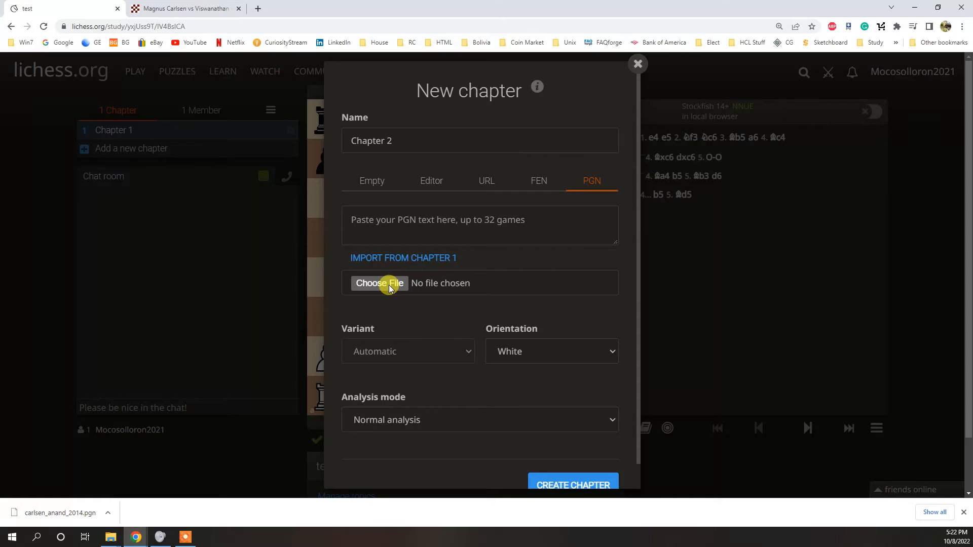
# Load carlsen_anand_2014.pgn from Pictures > Chess into the chapter's PGN import
pyautogui.click(379, 283)
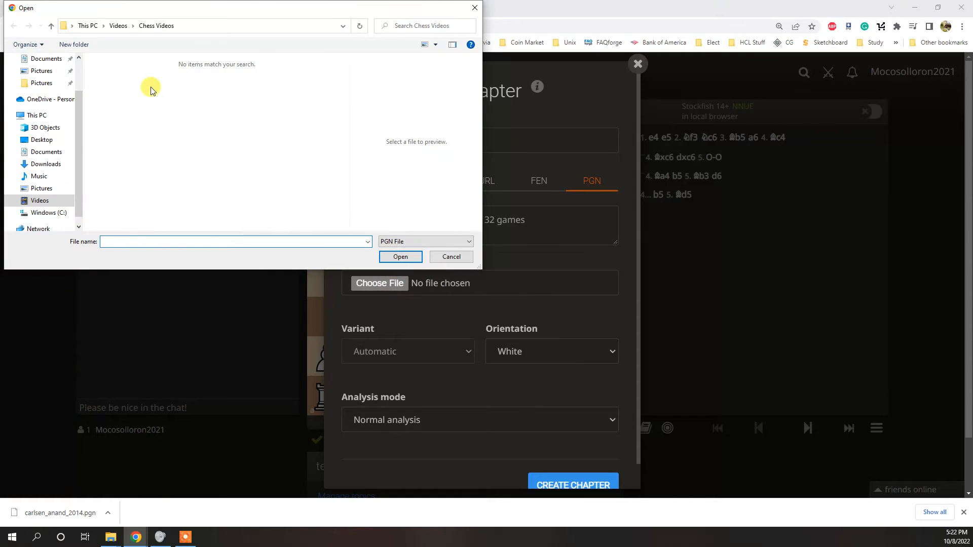
pyautogui.click(41, 189)
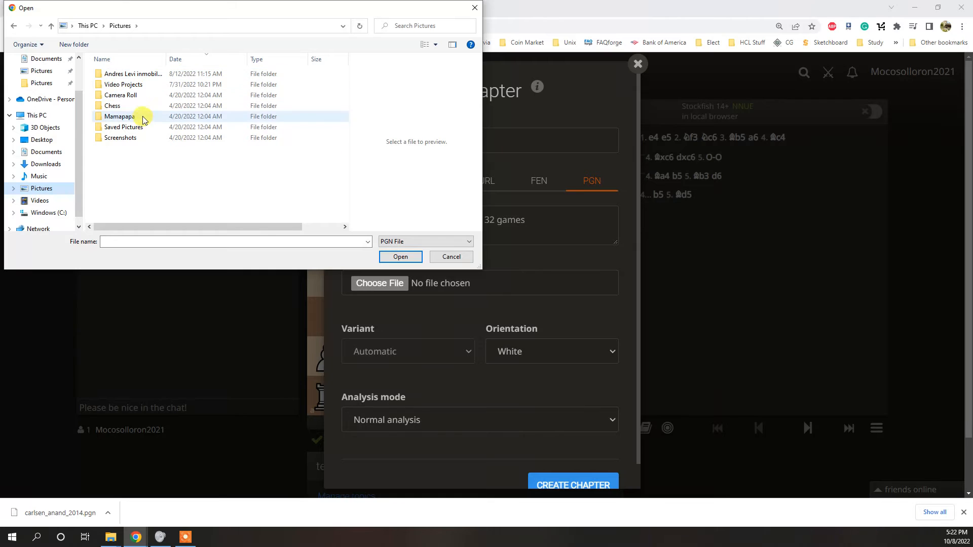
pyautogui.doubleClick(112, 105)
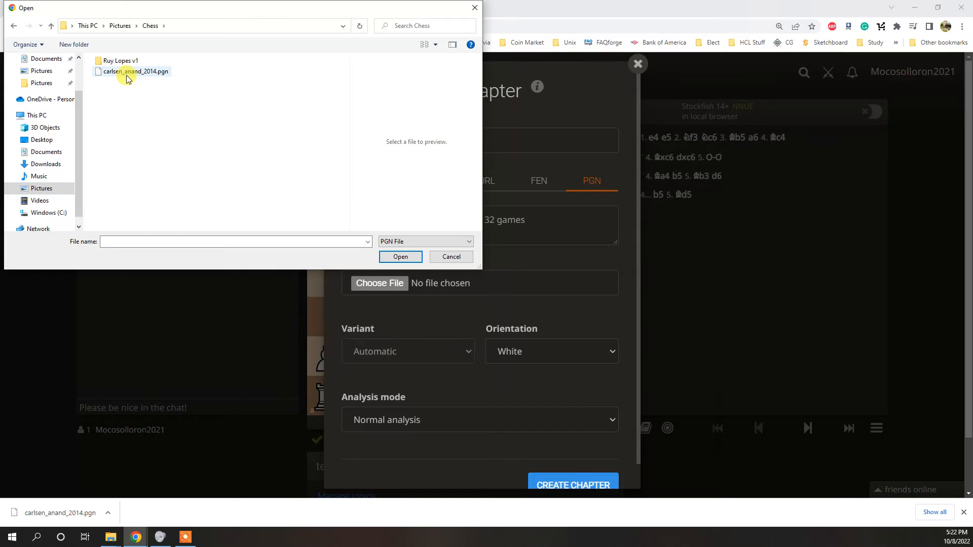
pyautogui.click(135, 71)
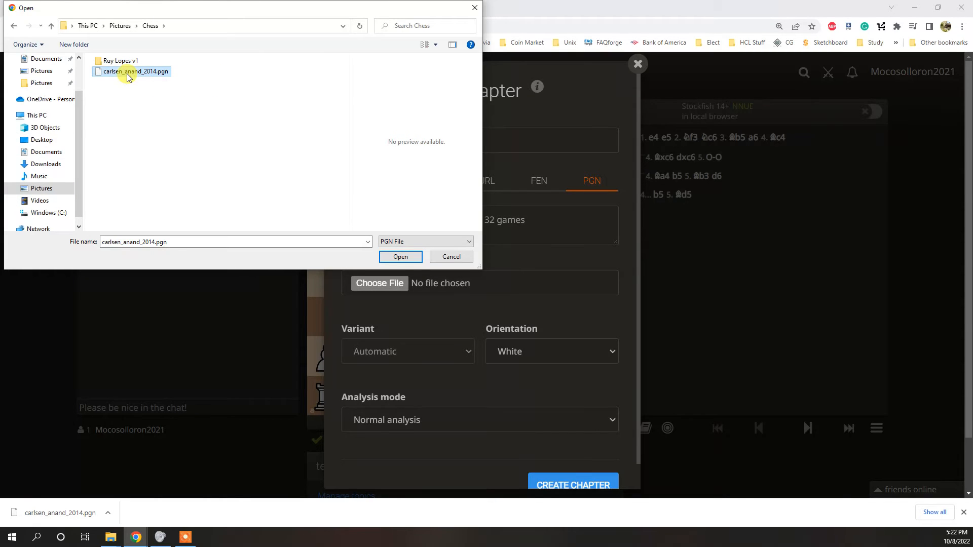
pyautogui.click(401, 256)
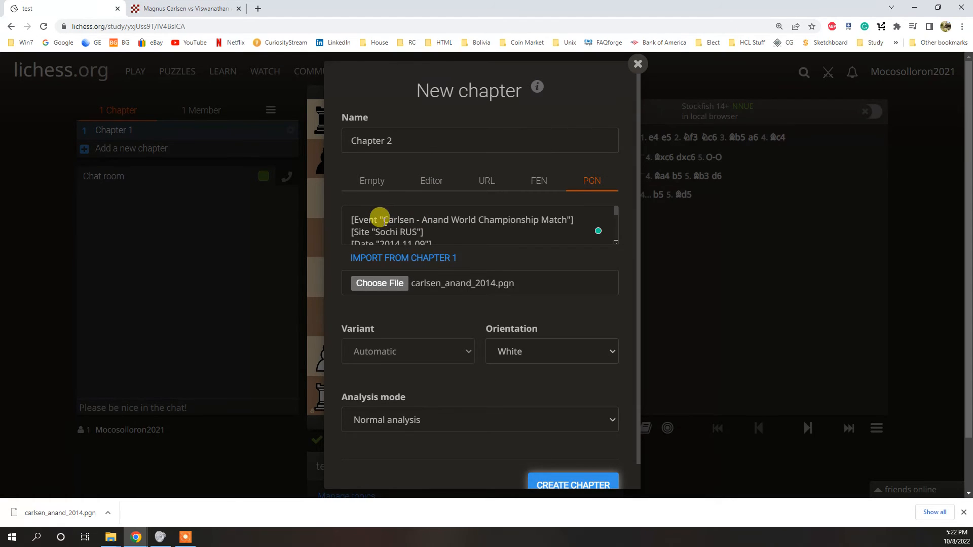
# Name the chapter 'Carlsen - Anand' and create it from the imported game
pyautogui.moveTo(383, 220); pyautogui.dragTo(514, 220)
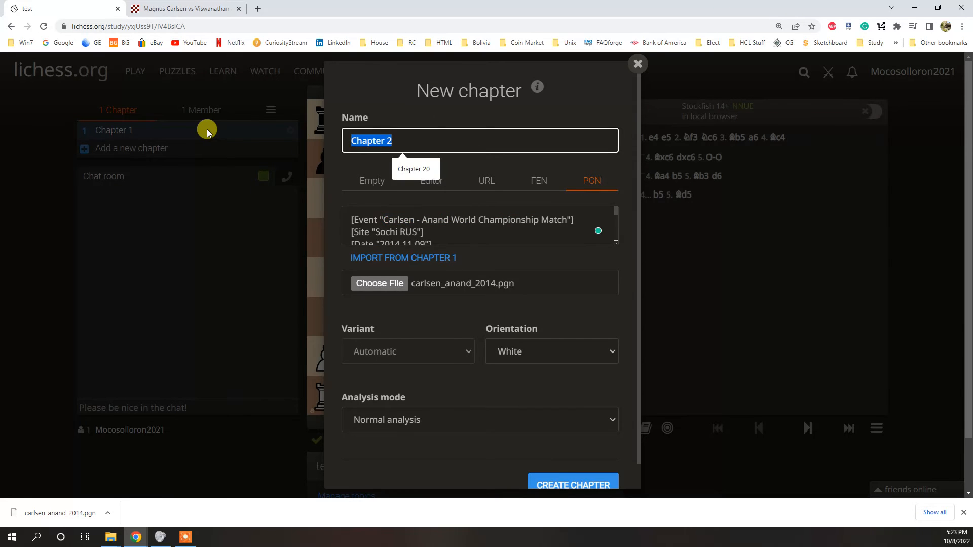
pyautogui.write('Carlsen - Anand')
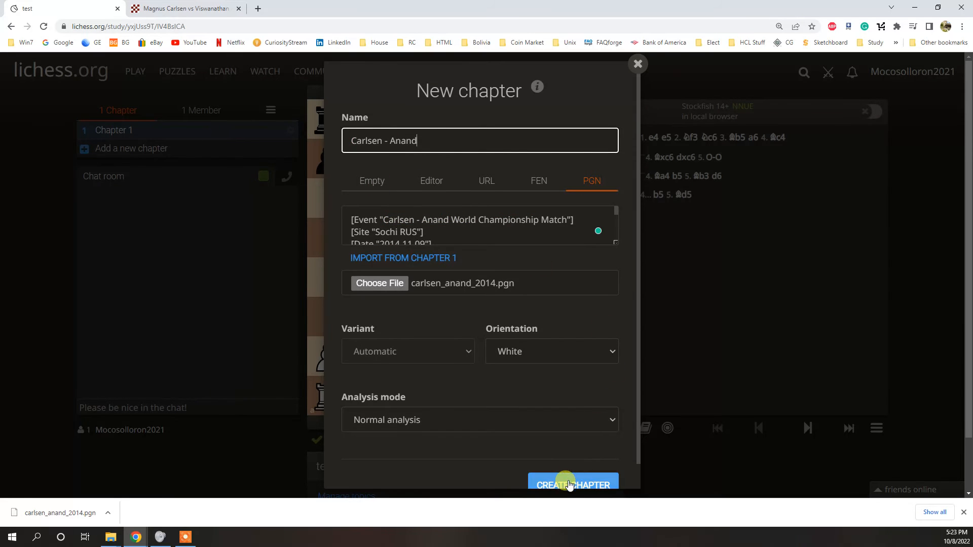
pyautogui.click(571, 484)
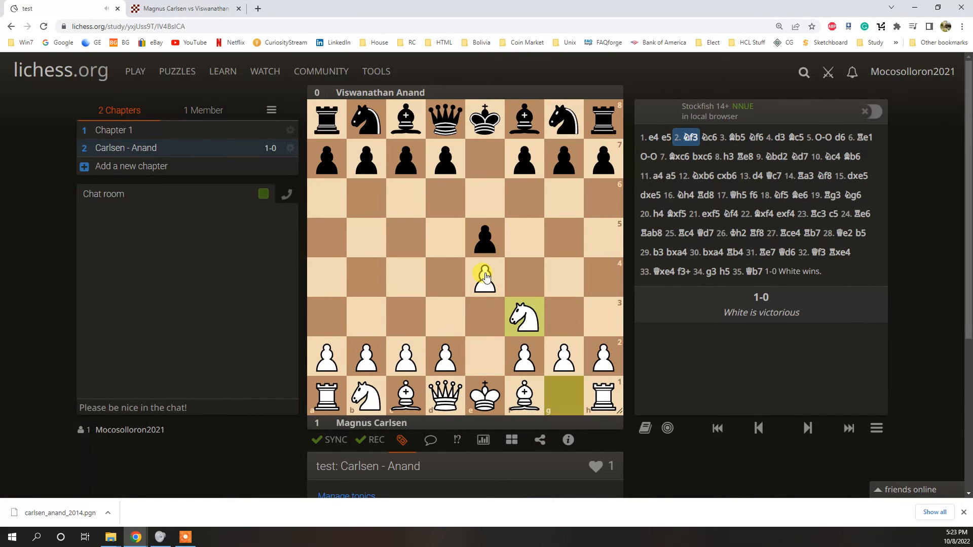
# Step through the opening moves past d3 to White's 5. O-O
pyautogui.click(756, 137)
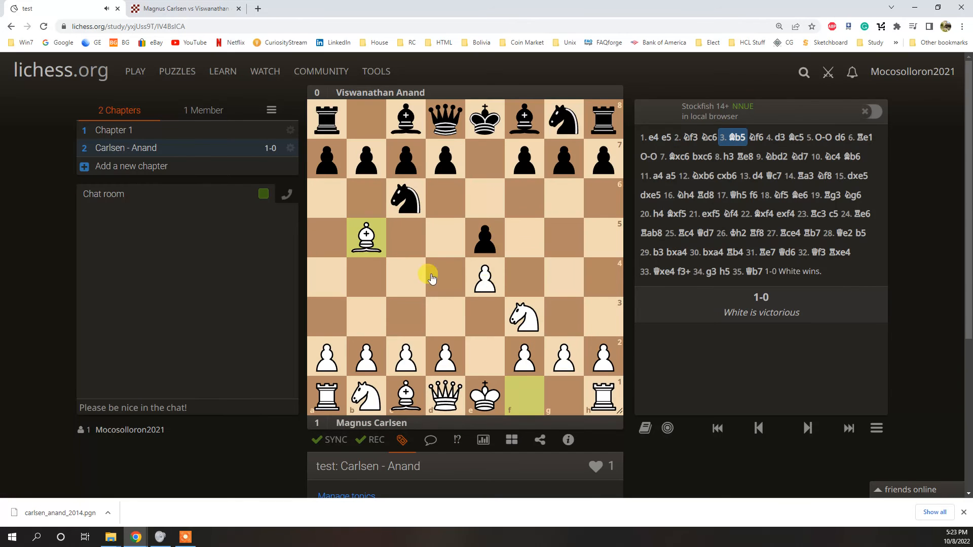
pyautogui.moveTo(523, 397); pyautogui.dragTo(366, 234)
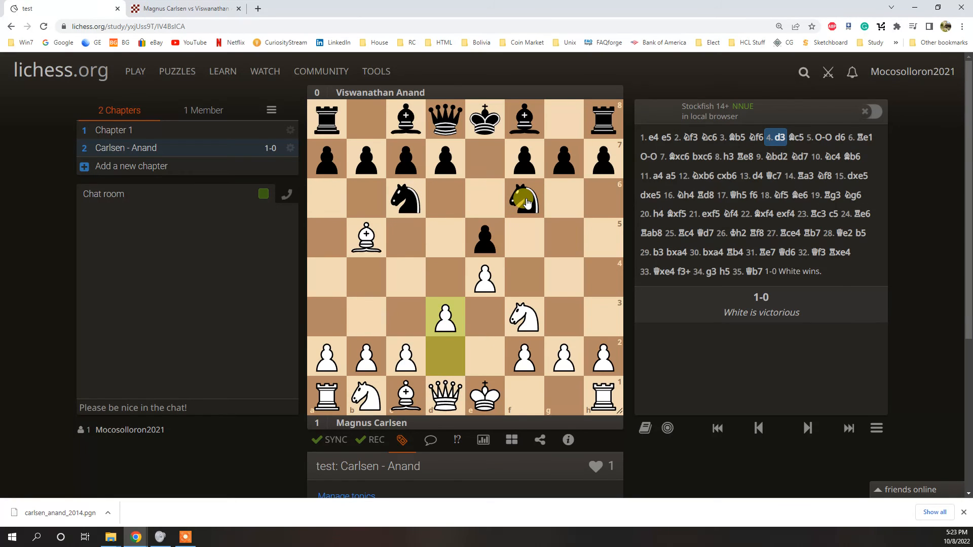
pyautogui.click(819, 137)
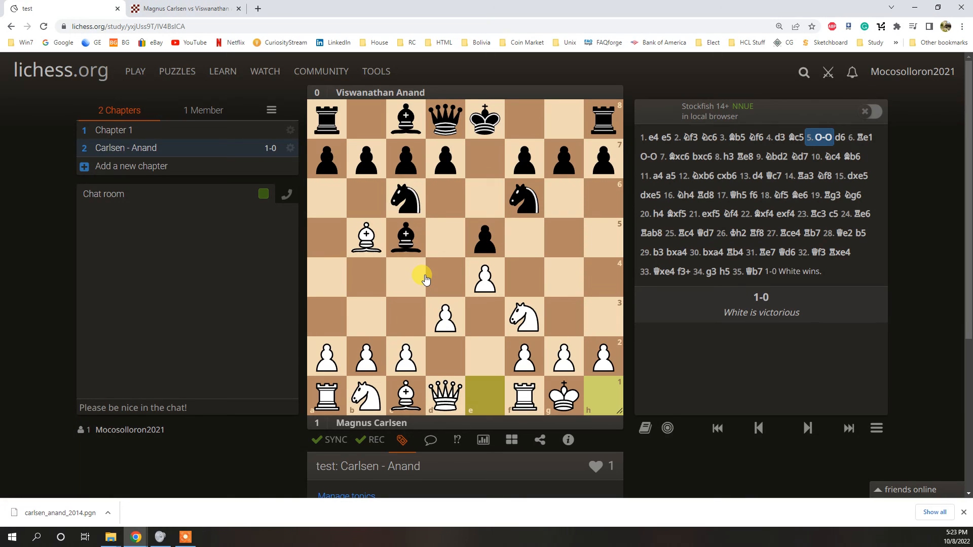
pyautogui.moveTo(160, 5)
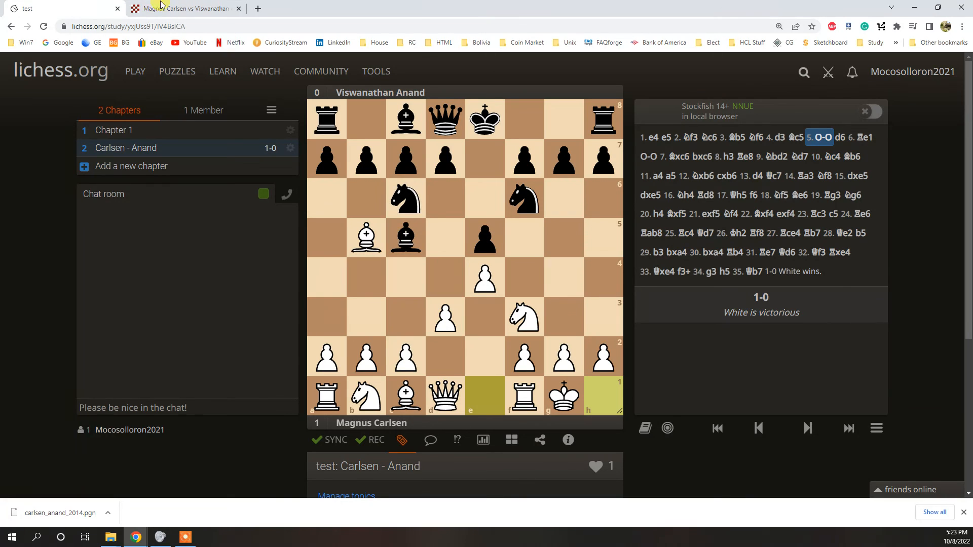